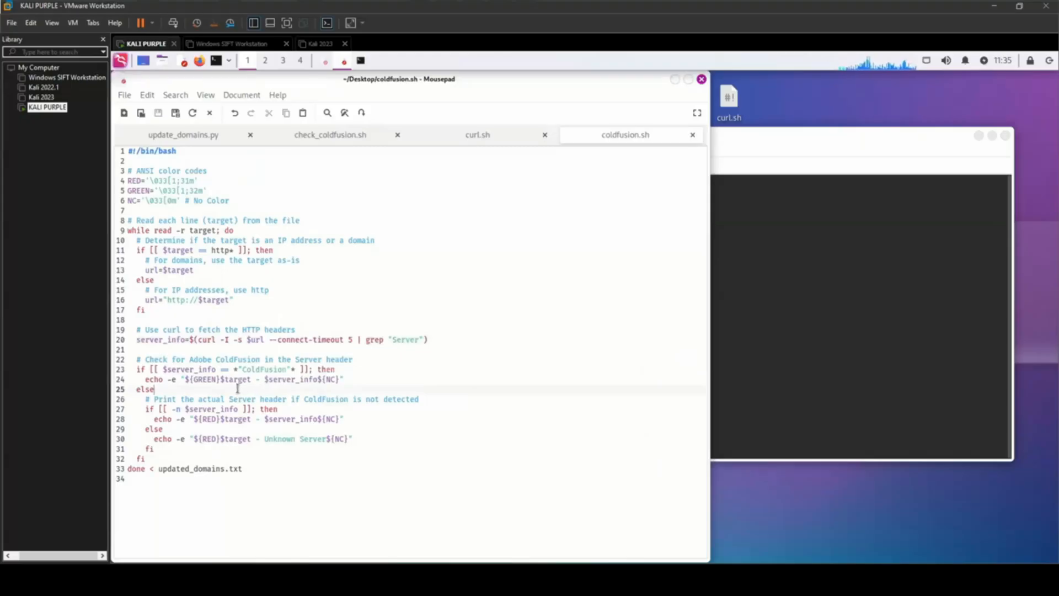
- Open provider-config.yaml in Notepad to show the Discord 'crawl' provider settings
{"action": "left_click_drag", "start_coordinate": [135, 359], "coordinate": [153, 389]}
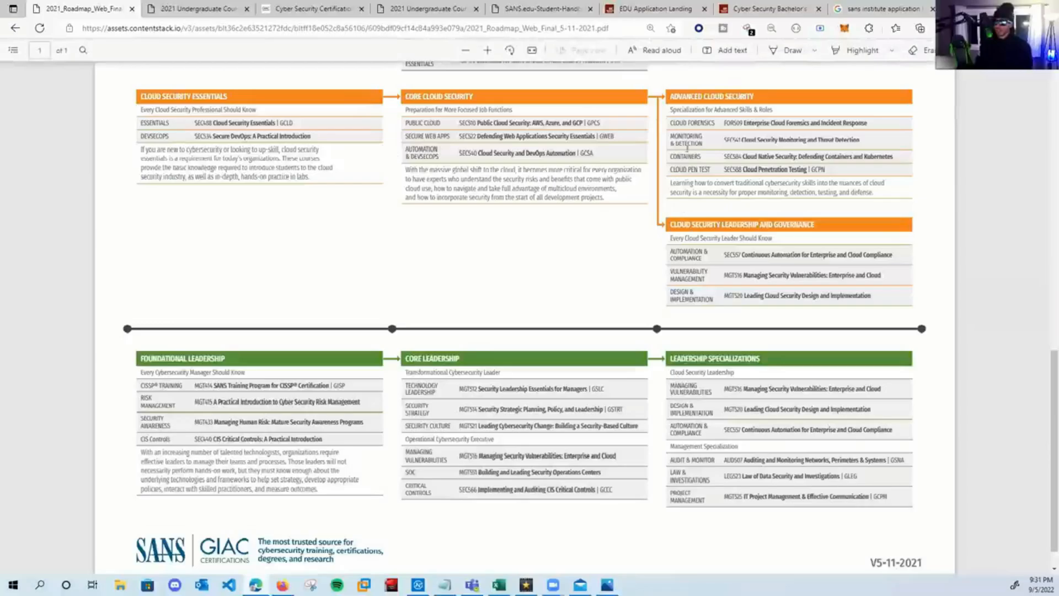
{"action": "scroll", "scroll_direction": "down", "scroll_amount": 3}
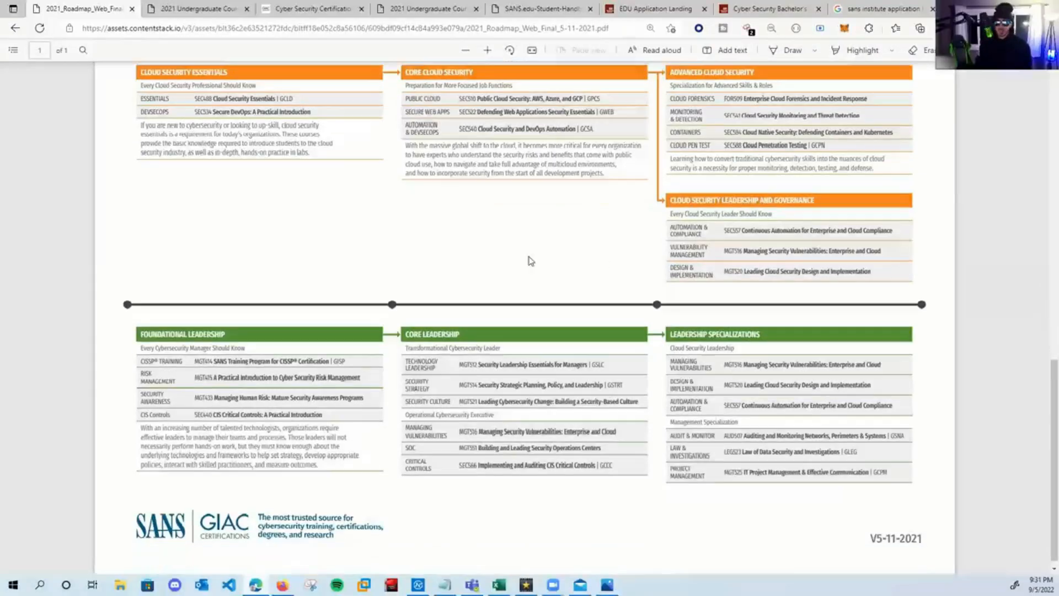
{"action": "scroll", "scroll_direction": "down", "scroll_amount": 3}
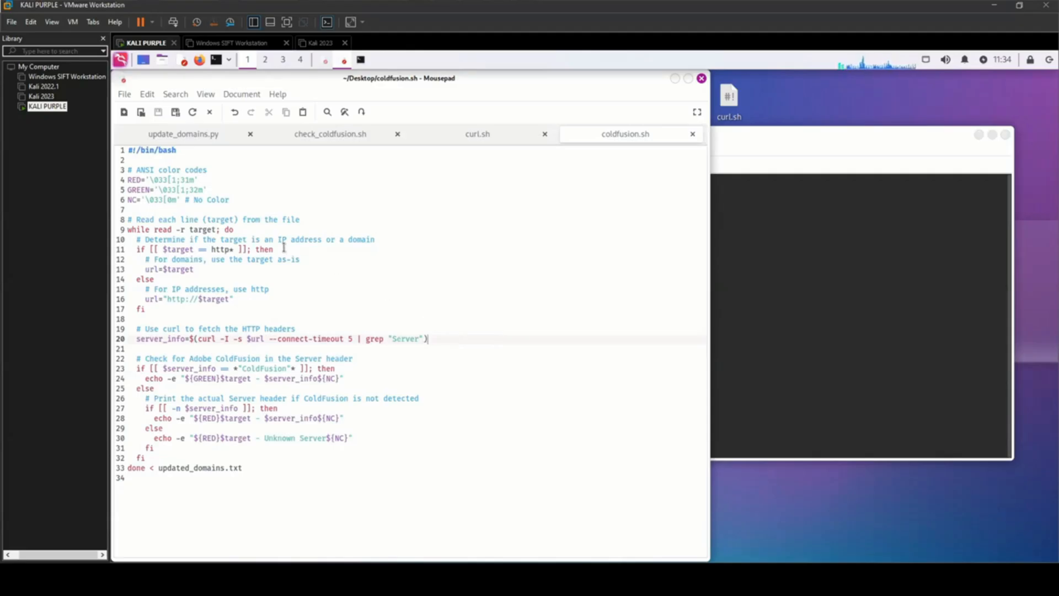
{"action": "left_click_drag", "start_coordinate": [135, 219], "coordinate": [144, 309]}
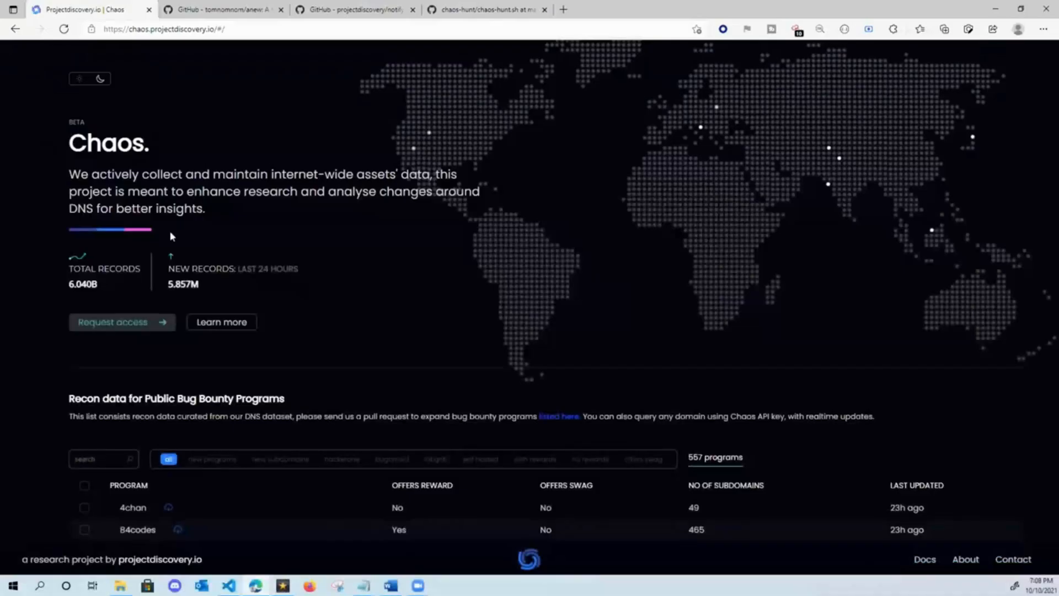
{"action": "scroll", "scroll_direction": "down", "scroll_amount": 3}
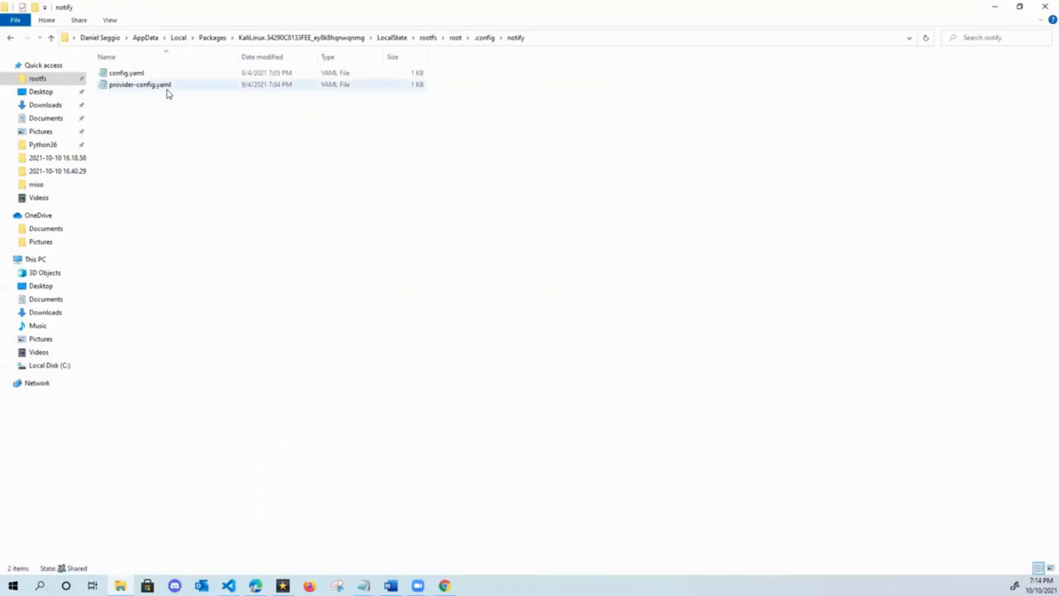
{"action": "double_click", "coordinate": [137, 85]}
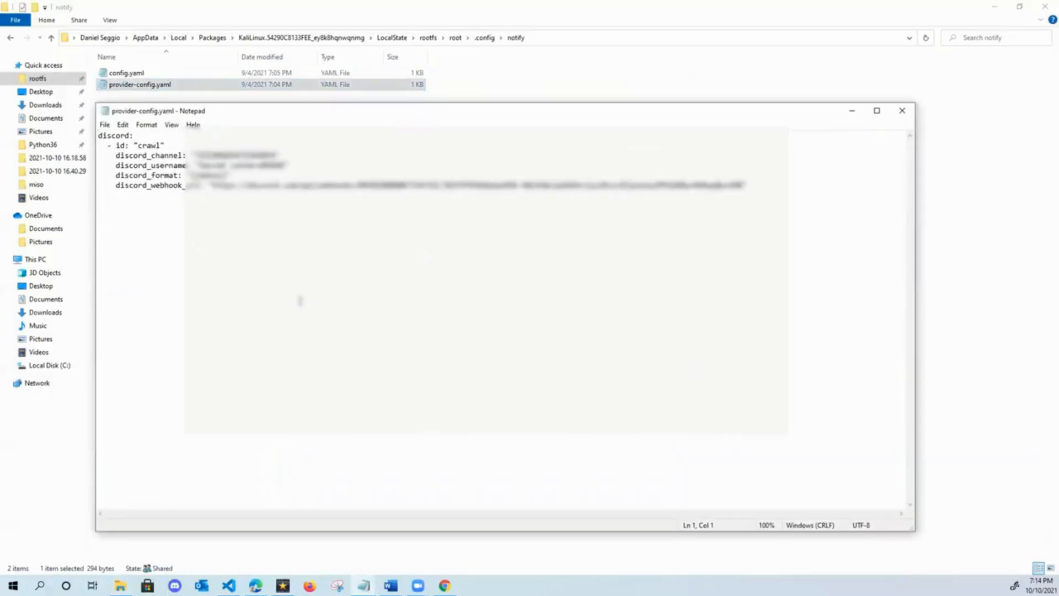